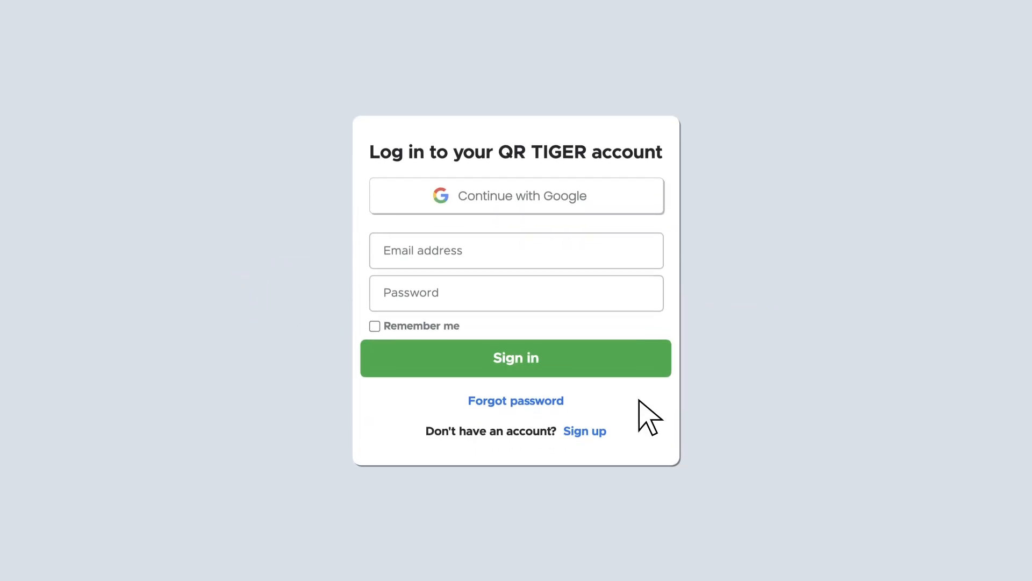
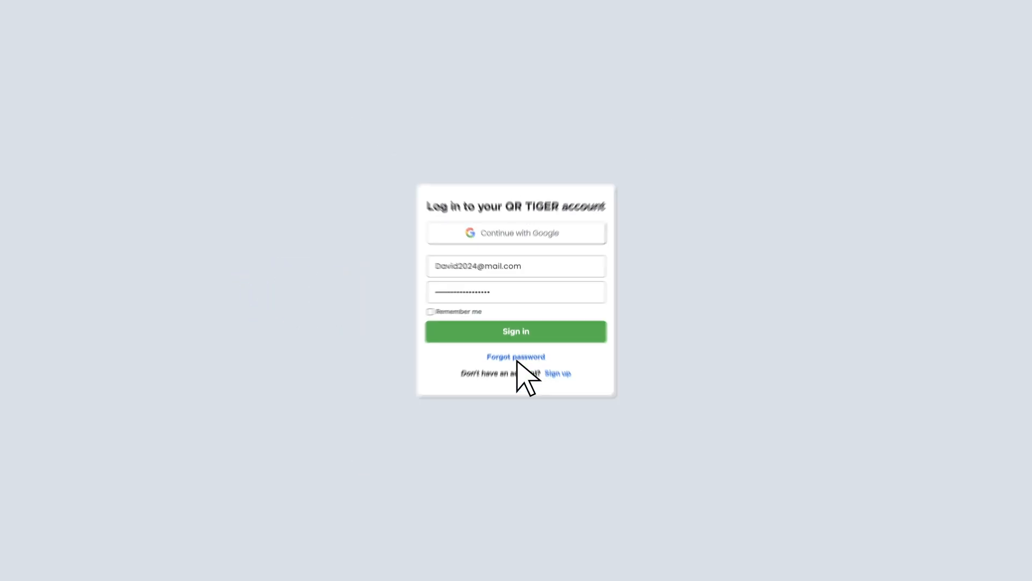
pyautogui.click(517, 331)
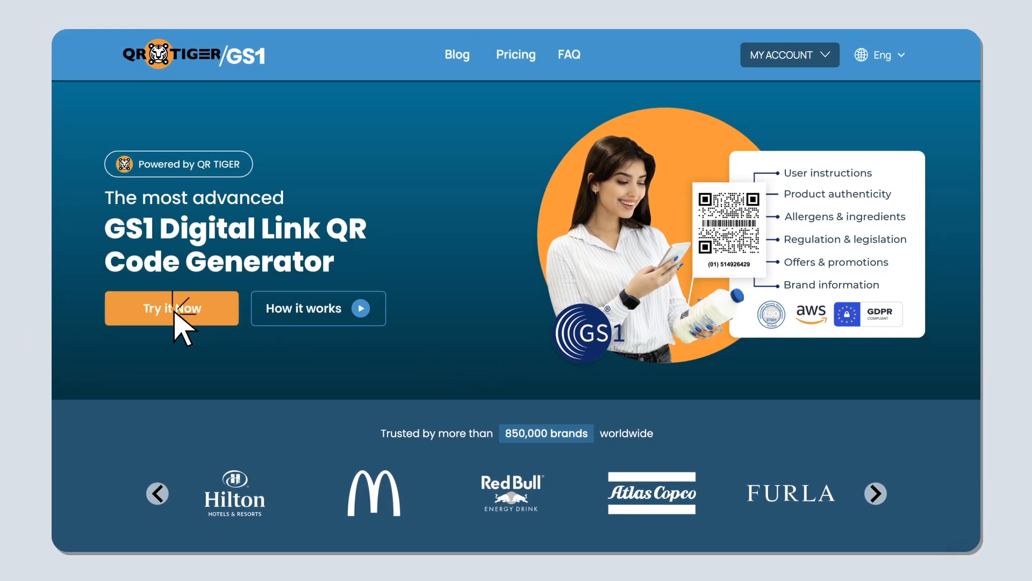
# Start creating a GS1 QR code and switch to the Simplified form
pyautogui.click(172, 308)
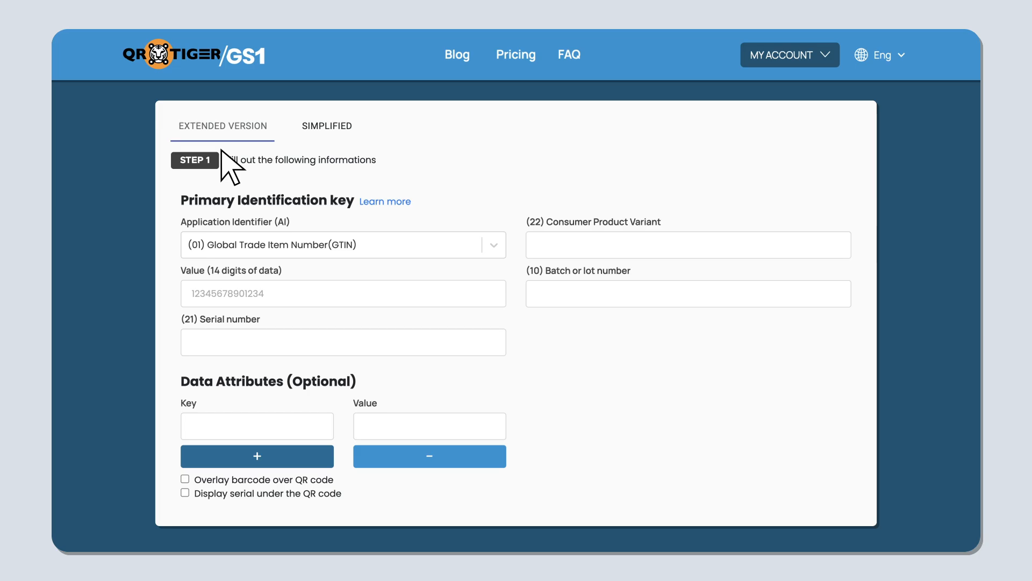
pyautogui.click(326, 125)
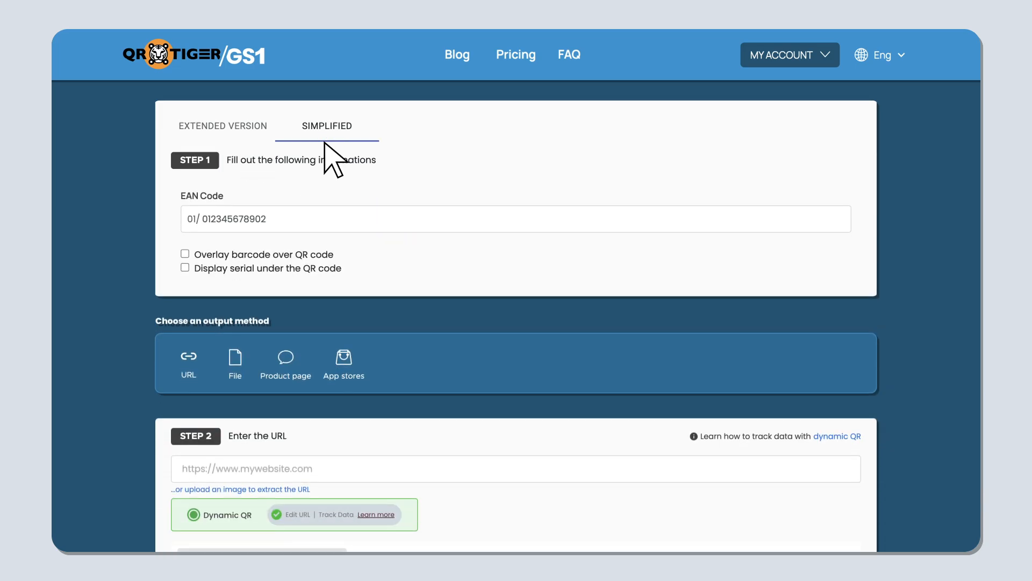
pyautogui.click(327, 126)
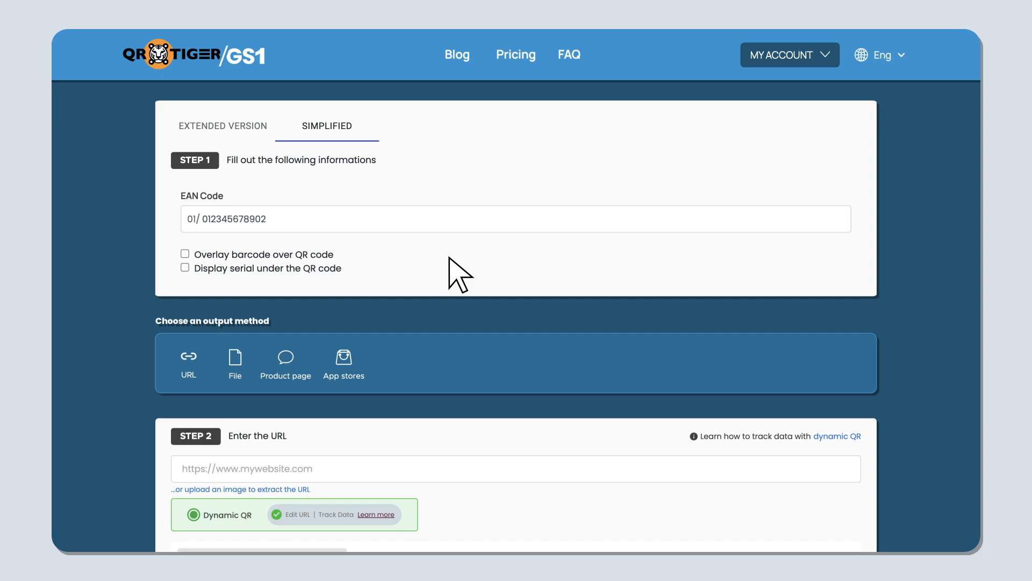
pyautogui.moveTo(353, 232)
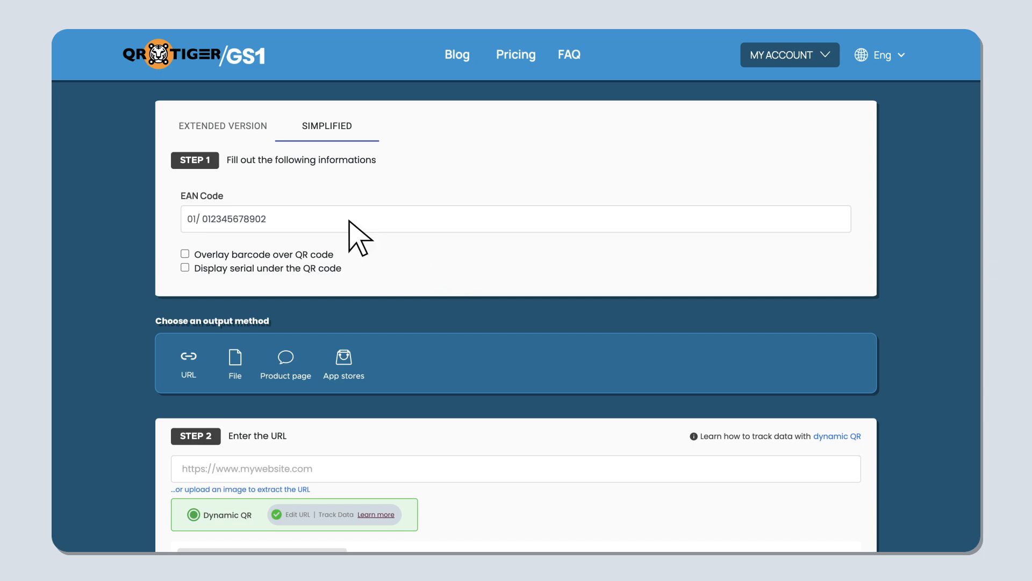
pyautogui.write('1234567890017')
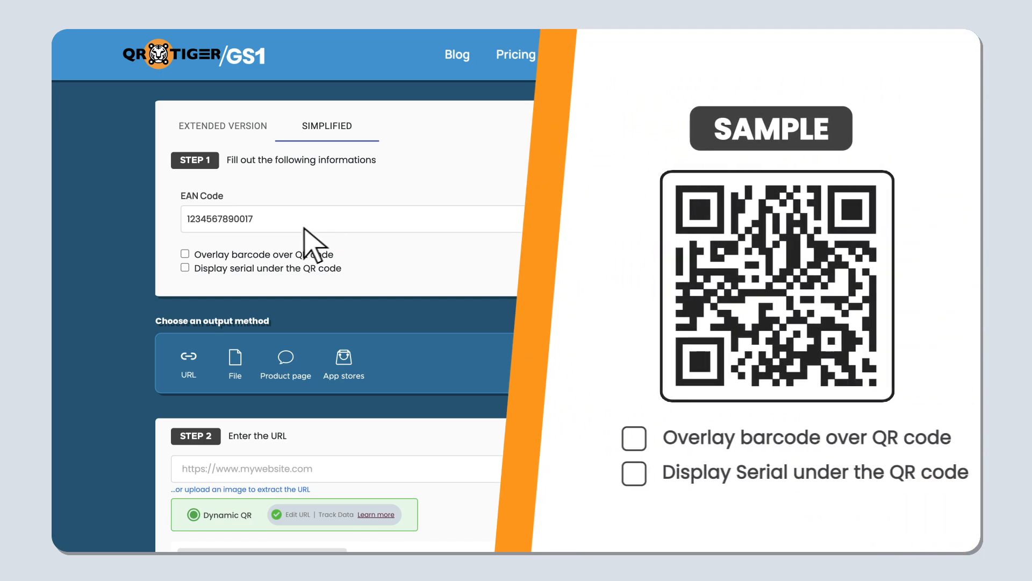
pyautogui.click(185, 254)
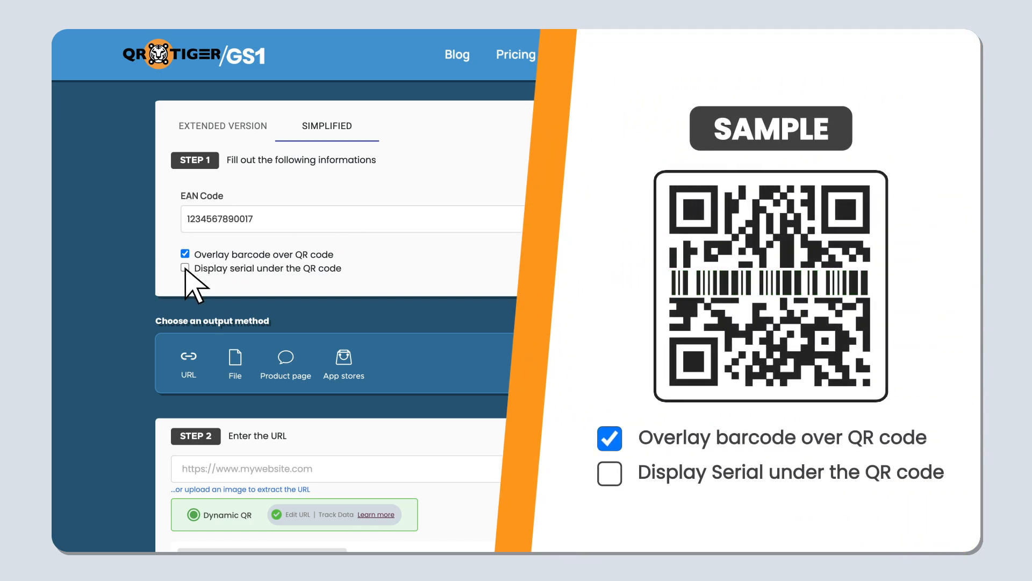
pyautogui.click(185, 268)
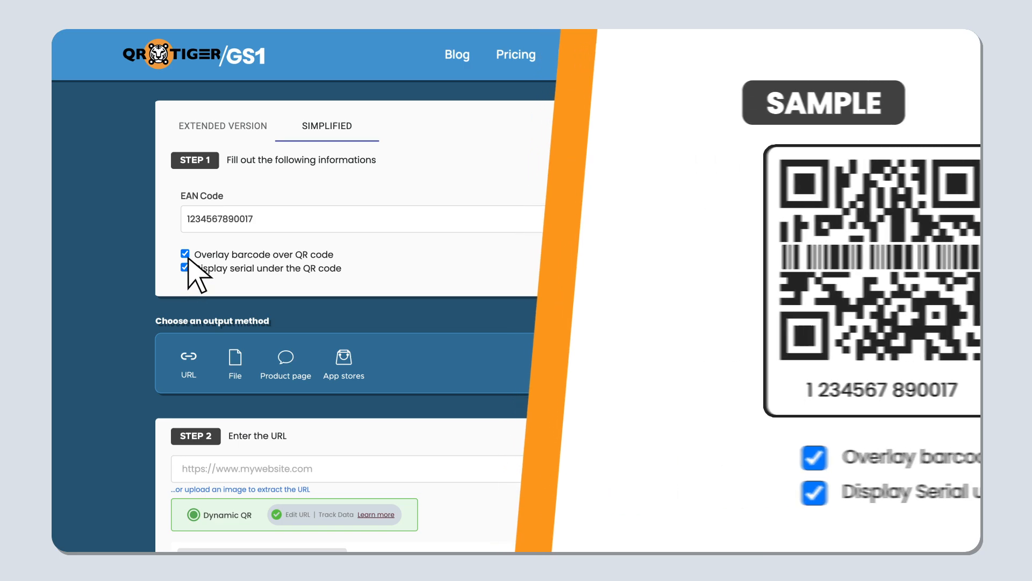
pyautogui.click(222, 125)
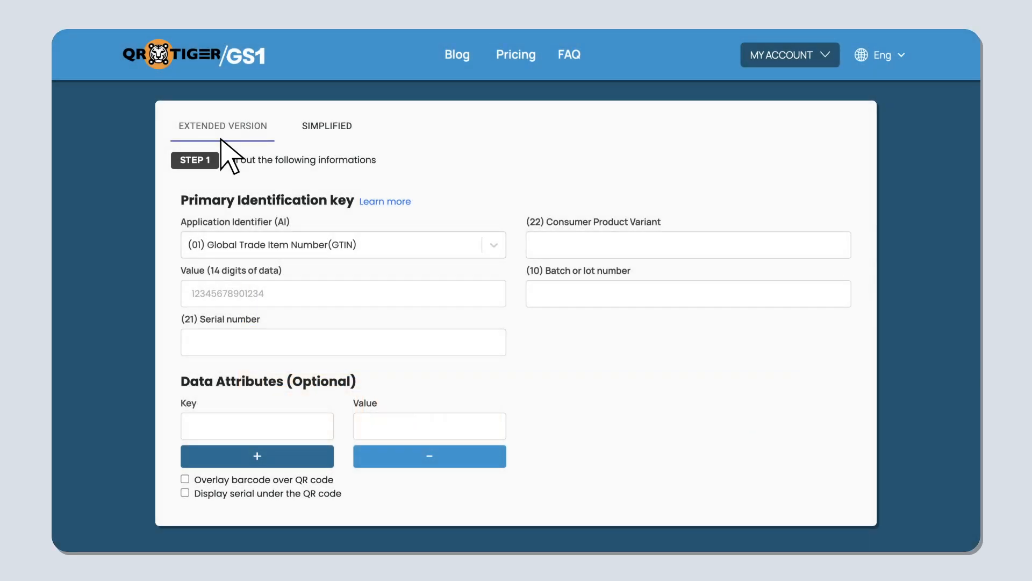
pyautogui.moveTo(603, 400)
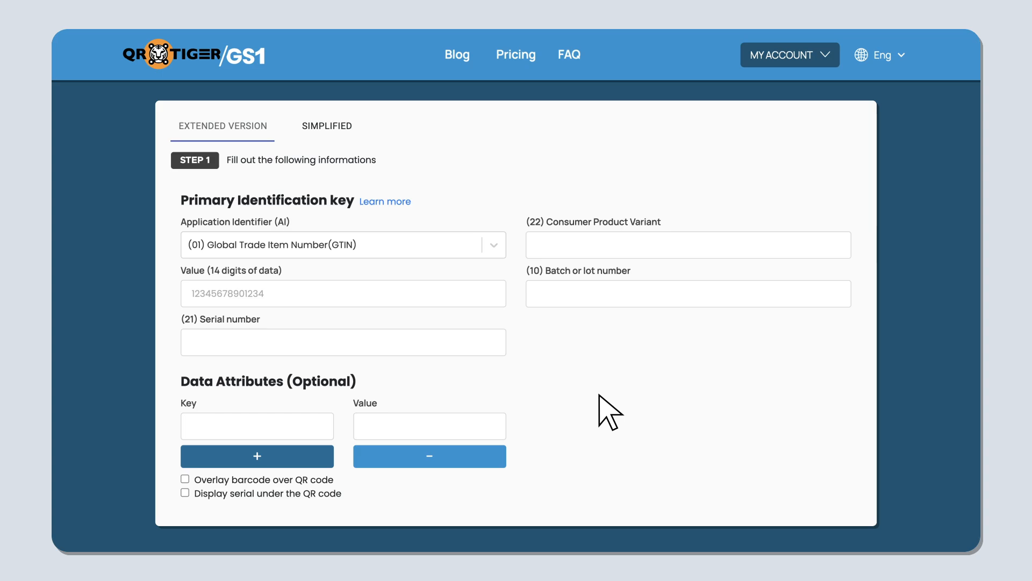
pyautogui.moveTo(604, 408)
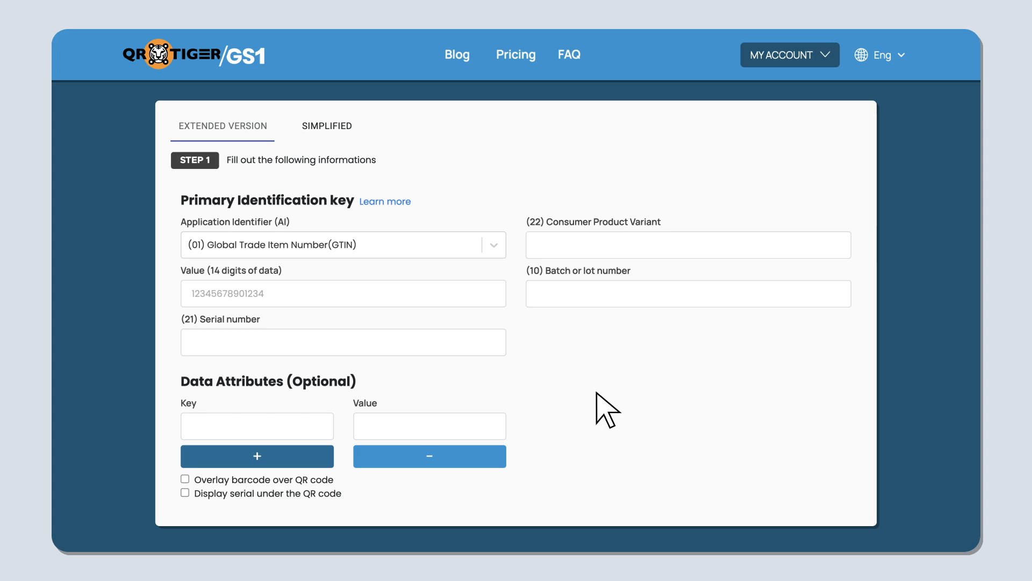
# Open the Application Identifier dropdown with (01) GTIN still selected
pyautogui.click(342, 245)
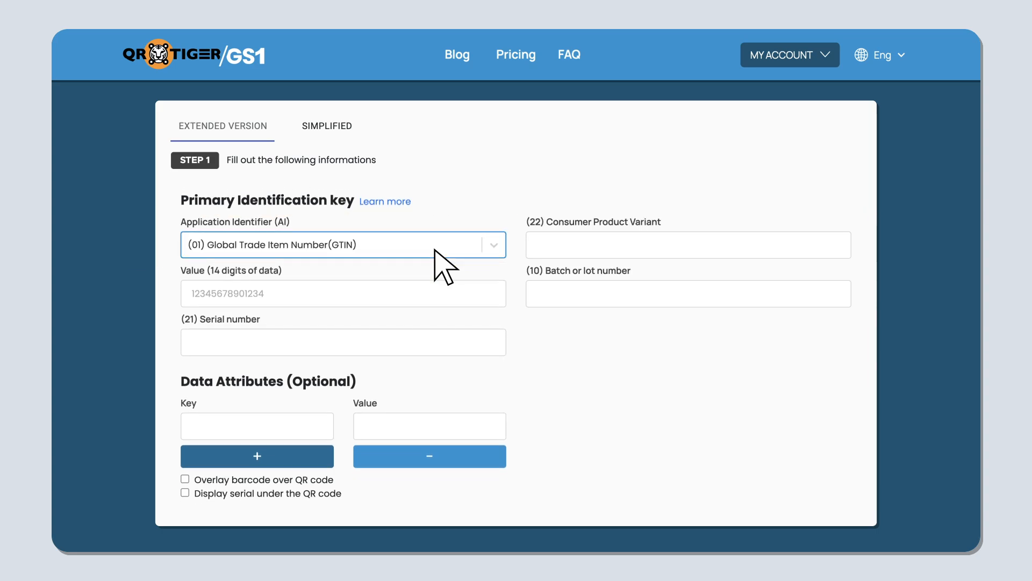
pyautogui.click(344, 245)
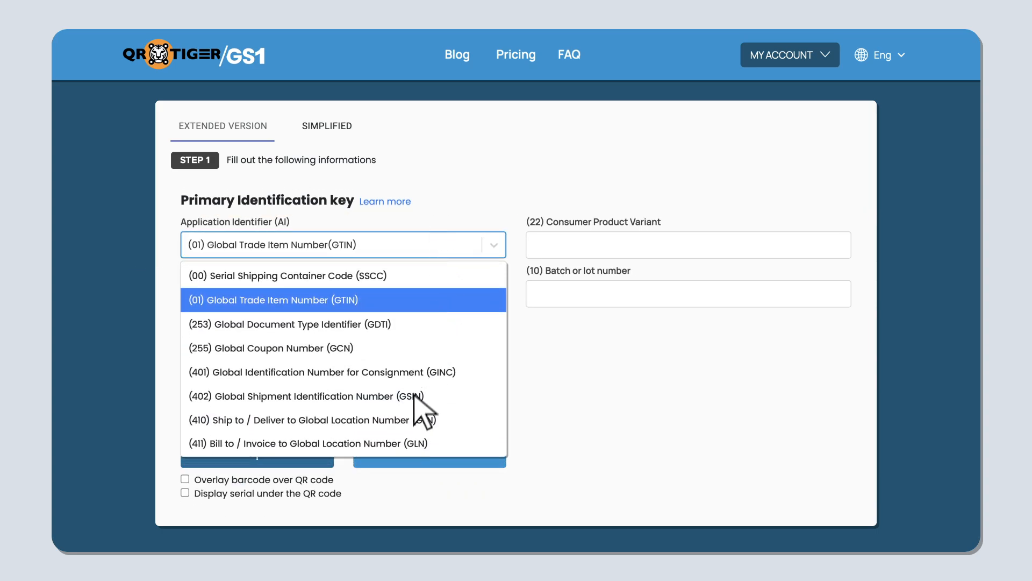
pyautogui.moveTo(408, 433)
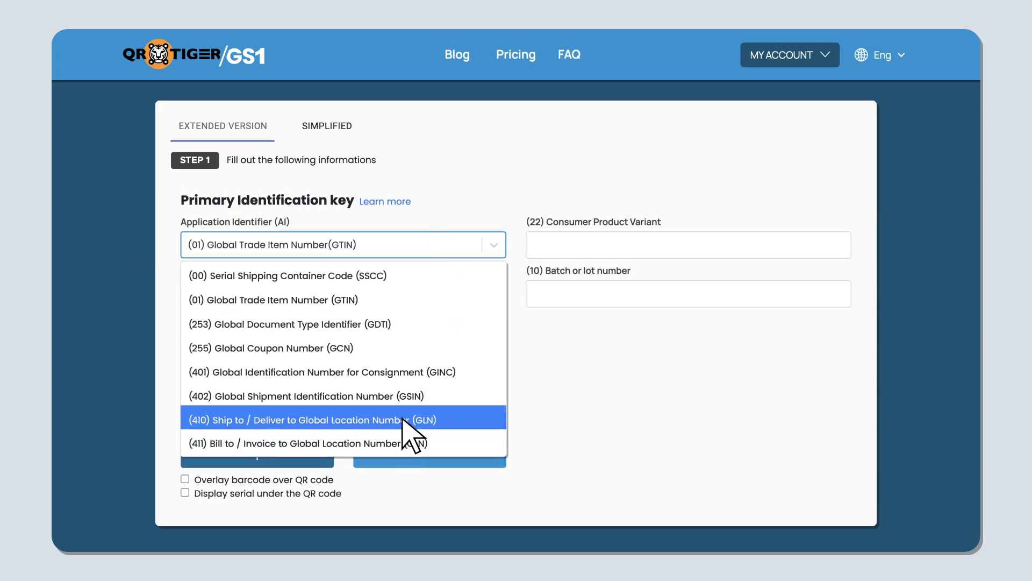
pyautogui.moveTo(420, 316)
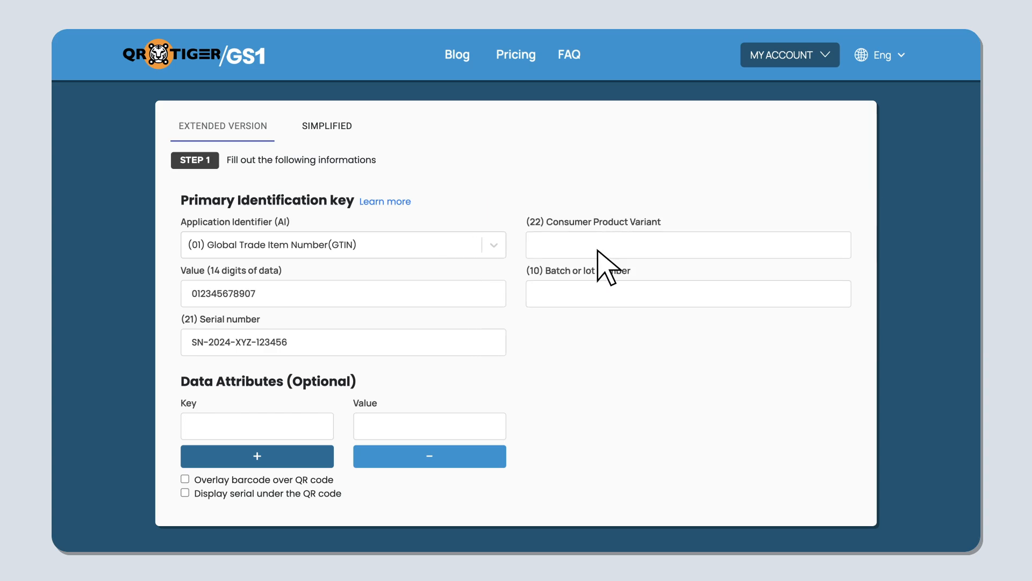
# Enter variant '250mlEnergyDrin' and batch 'L1300E05-EN', adjust attribute rows, and overlay the barcode
pyautogui.write('250mlEnergyDrin')
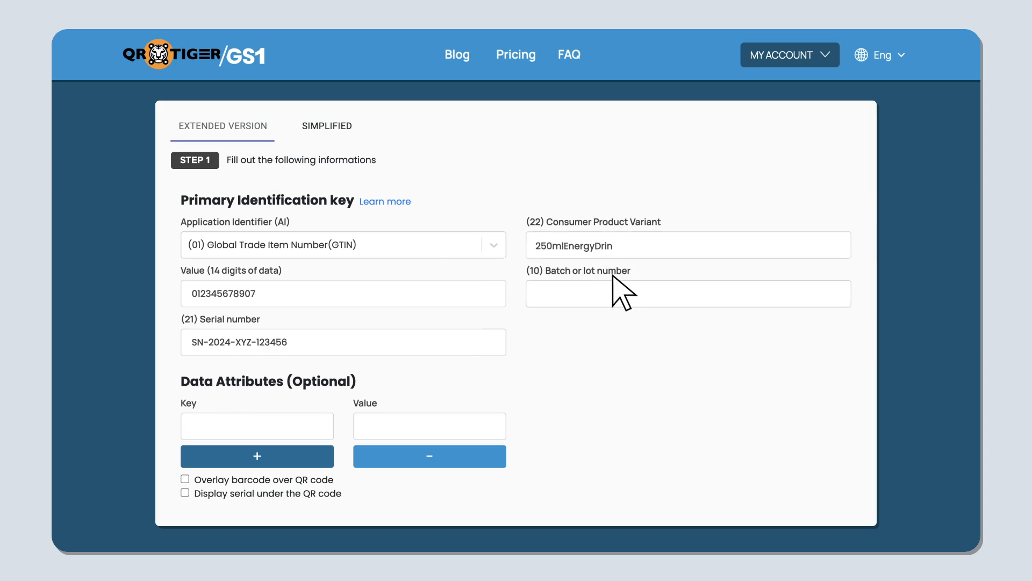
pyautogui.write('L1300E05-EN')
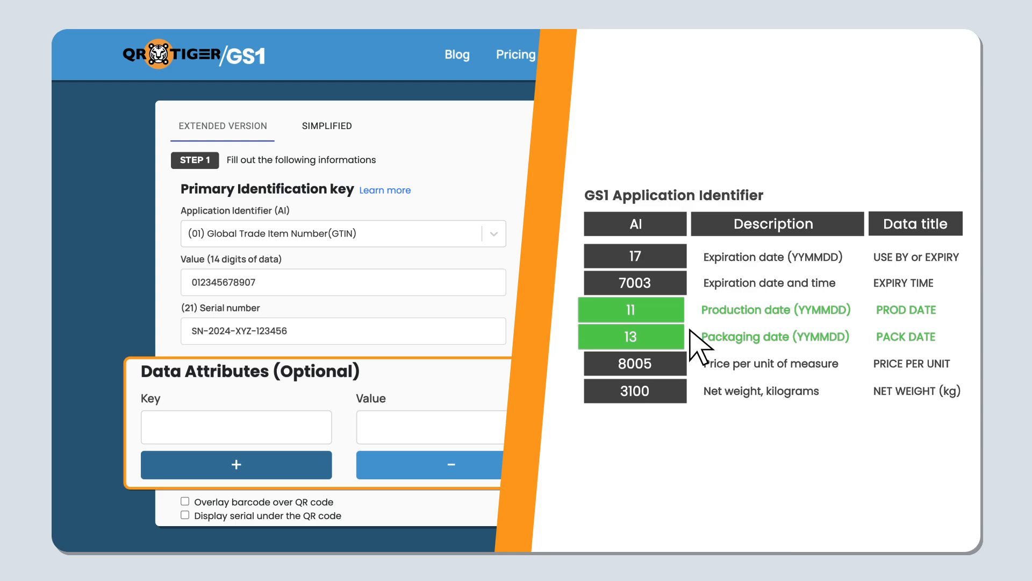
pyautogui.moveTo(664, 400)
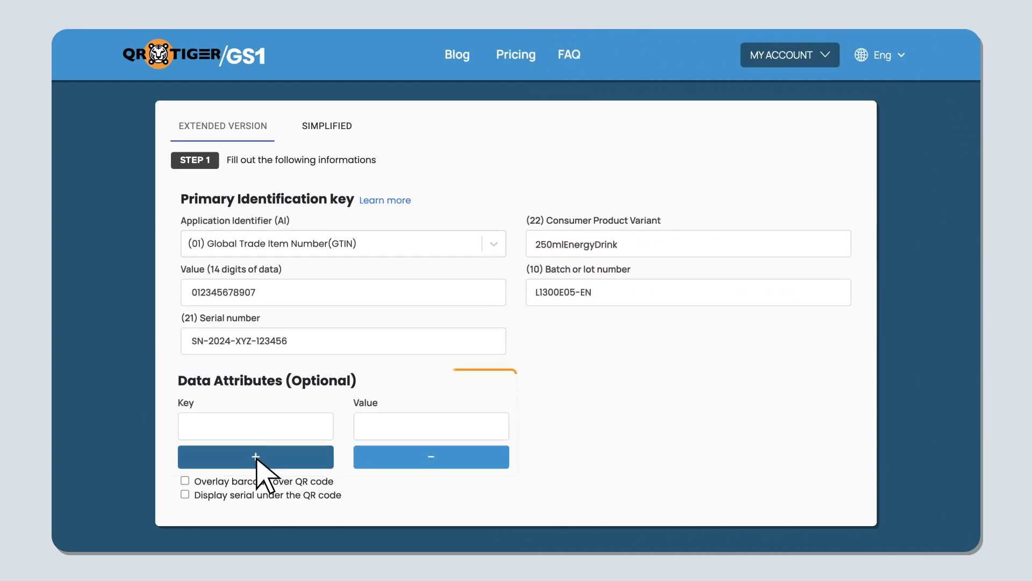
pyautogui.click(256, 457)
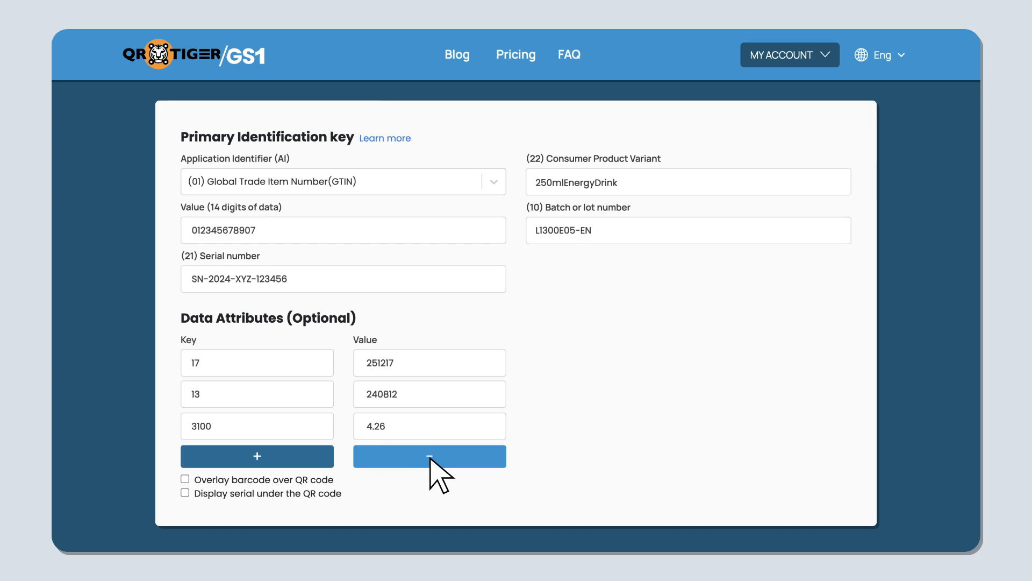
pyautogui.click(429, 456)
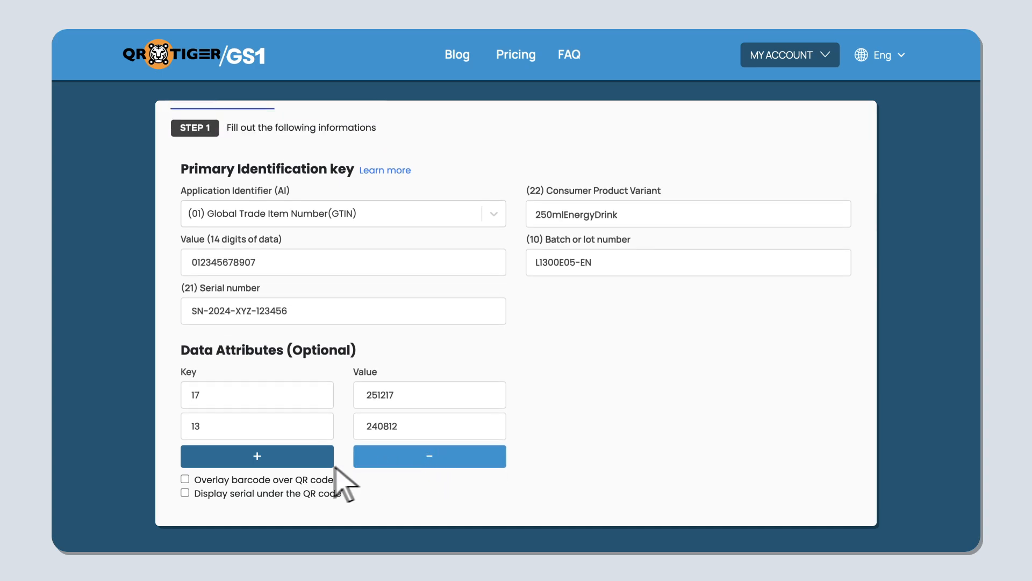
pyautogui.click(184, 479)
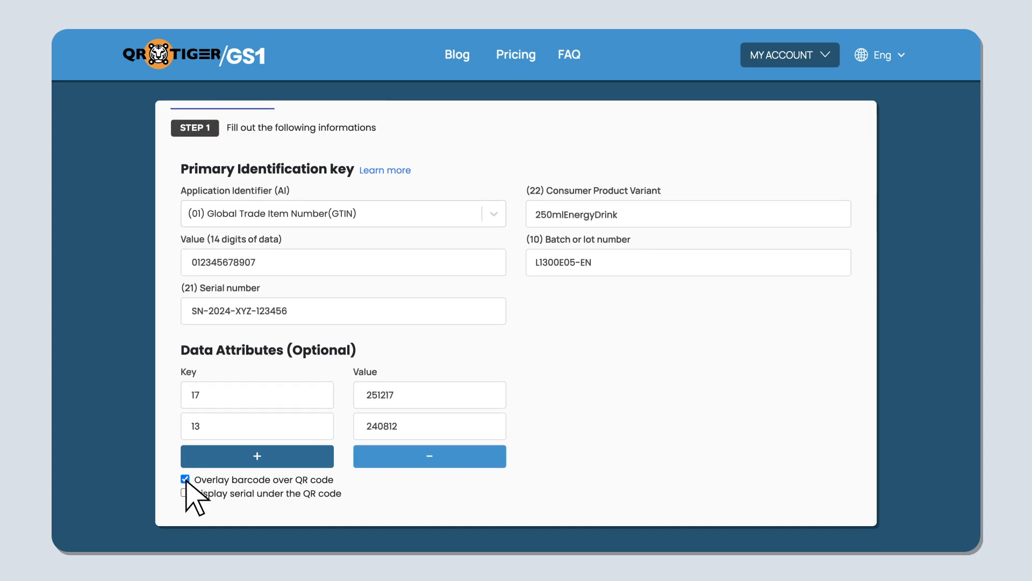
pyautogui.click(185, 493)
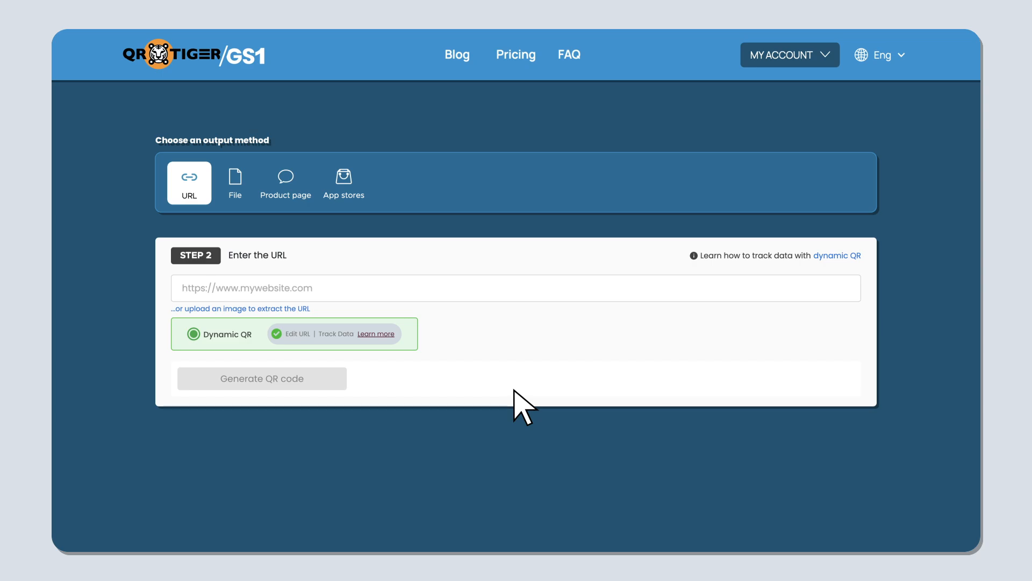
# Preview the URL, File, Product page and App stores output methods in turn
pyautogui.click(235, 181)
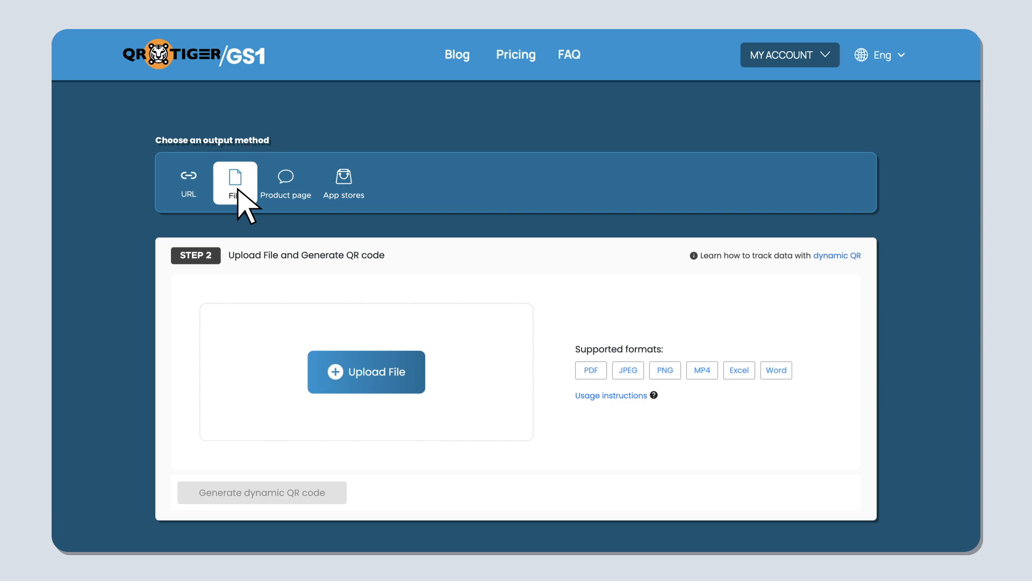
pyautogui.click(286, 182)
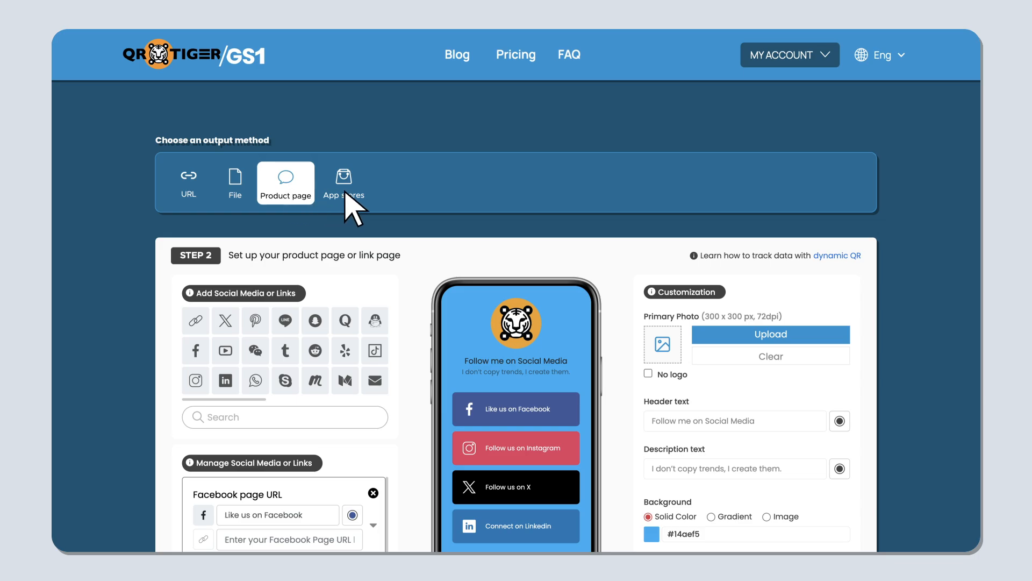
pyautogui.click(343, 180)
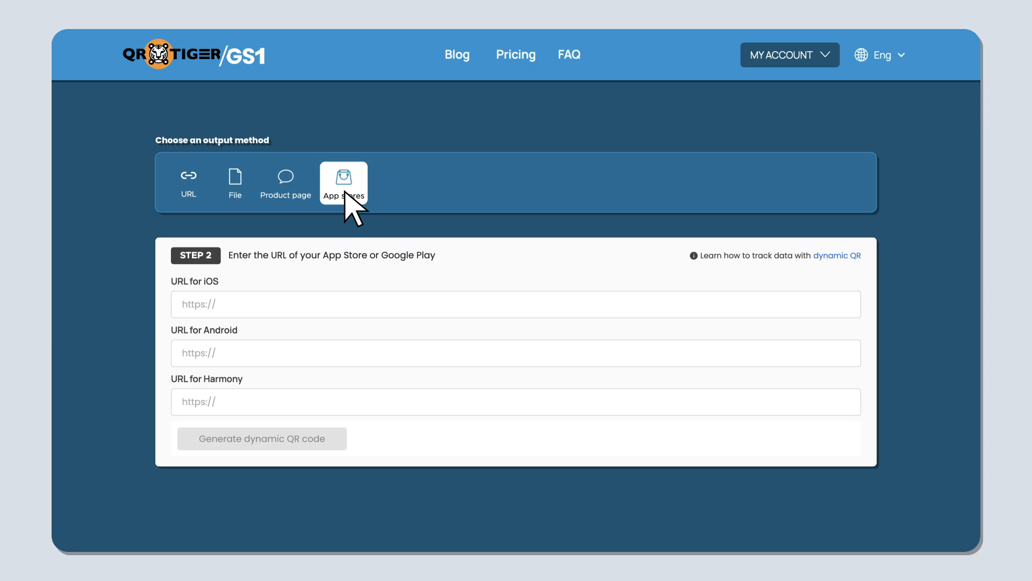
pyautogui.click(189, 183)
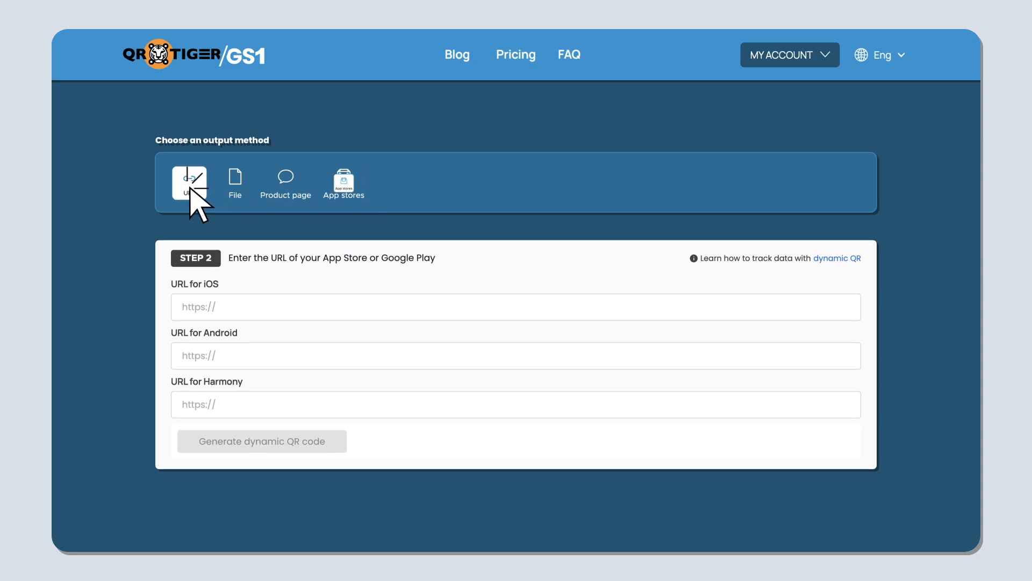
# Cycle through the URL, File, Product page and App stores output tiles again
pyautogui.click(189, 183)
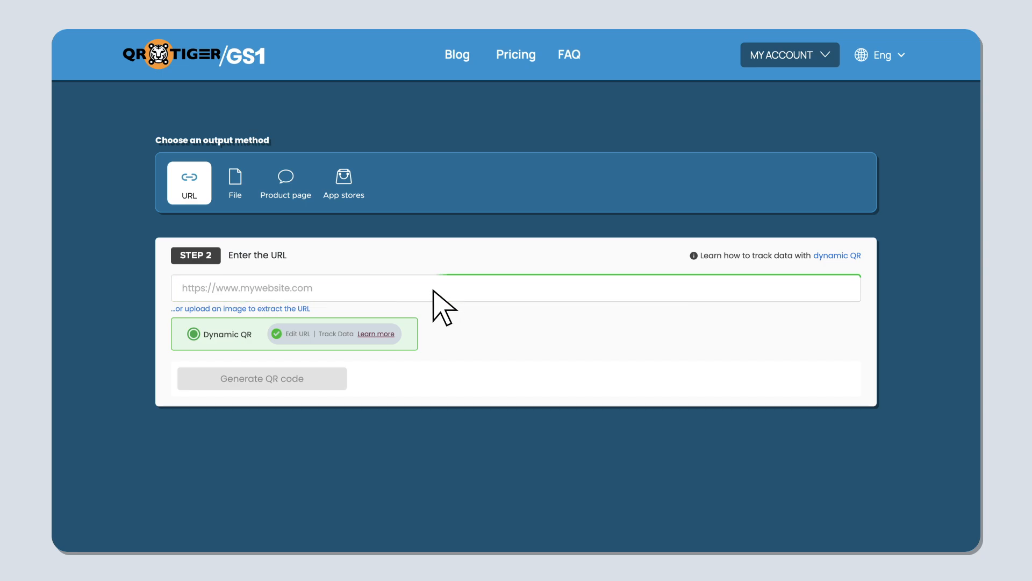
pyautogui.click(234, 182)
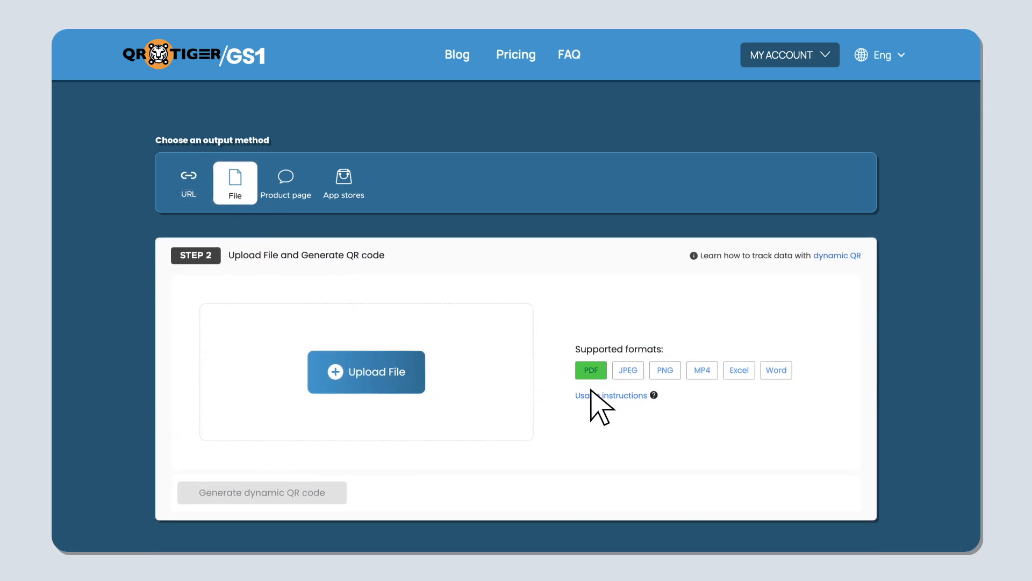
pyautogui.click(665, 370)
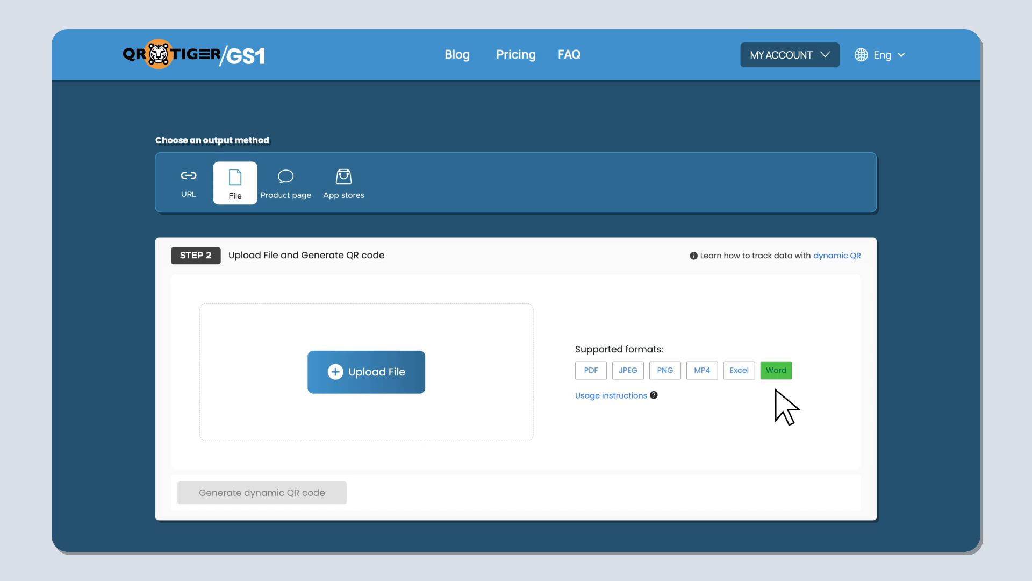
pyautogui.click(286, 179)
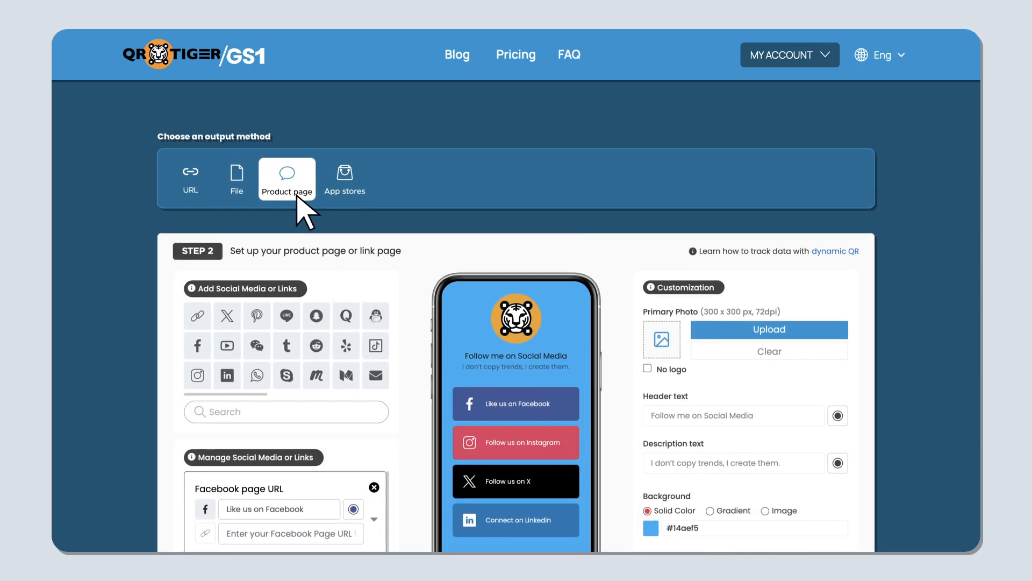
pyautogui.scroll(-3)
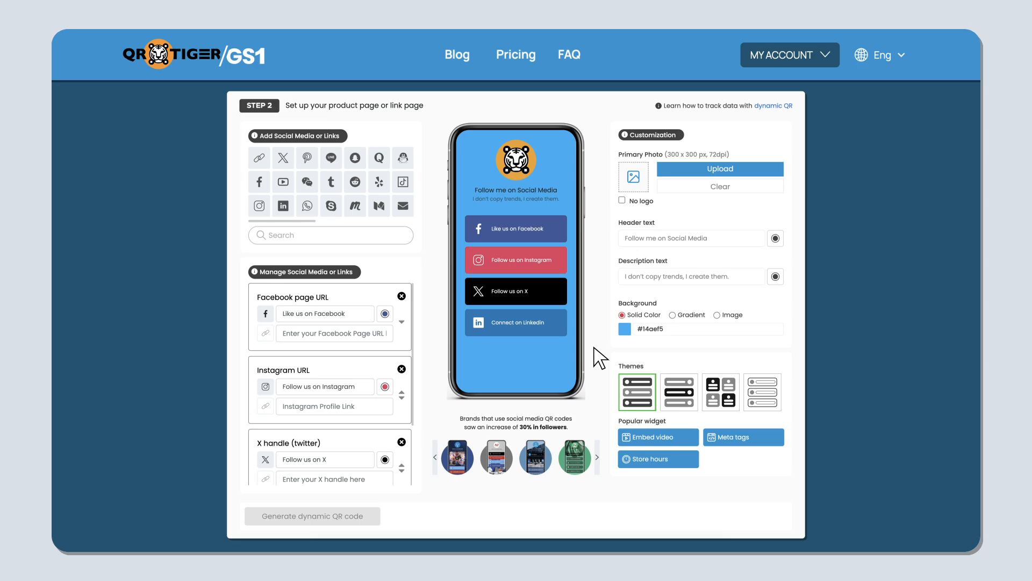
pyautogui.click(343, 181)
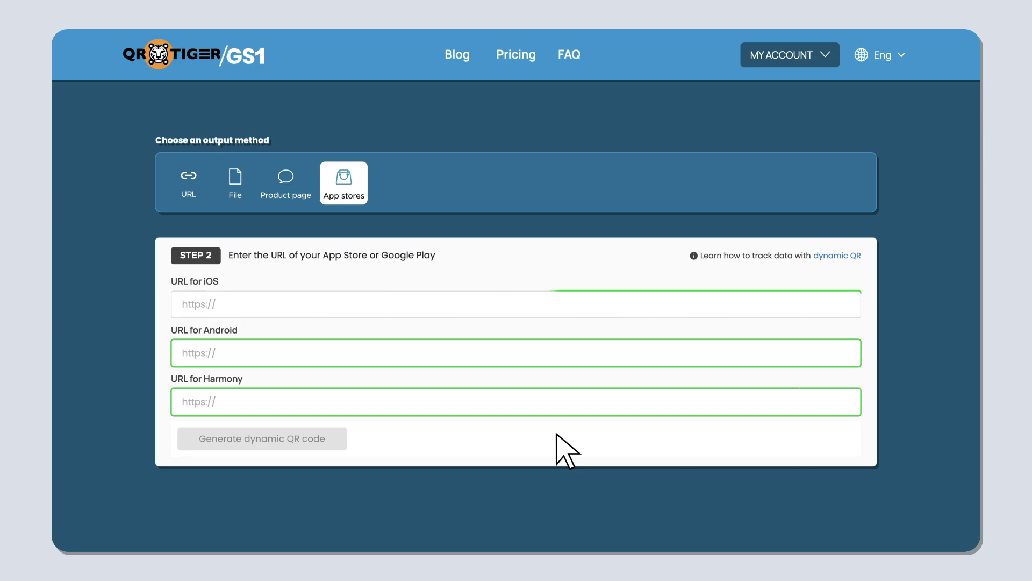
# Choose URL output, enter digital-link-qr-code.com, and generate the QR code
pyautogui.click(189, 181)
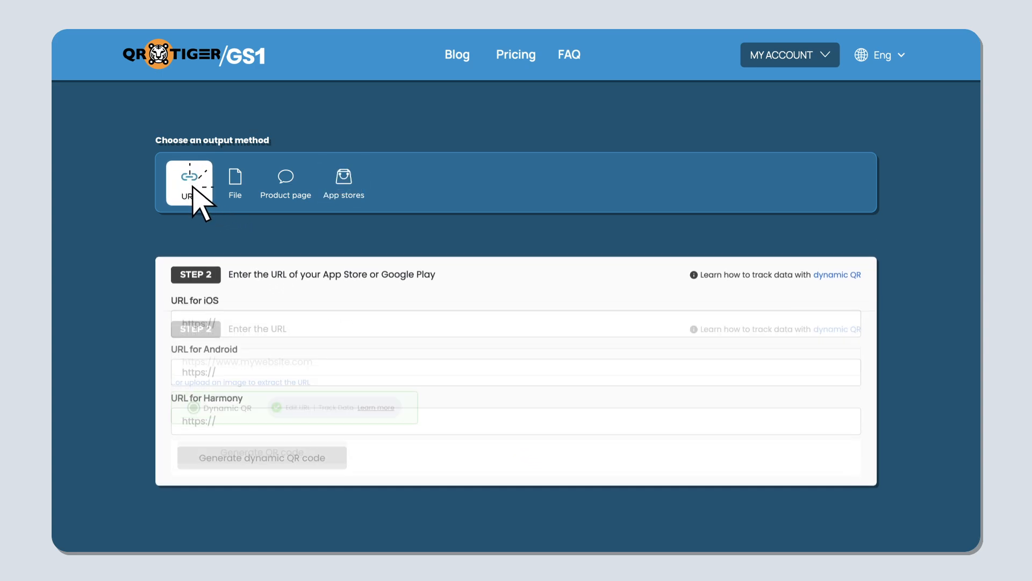
pyautogui.click(189, 182)
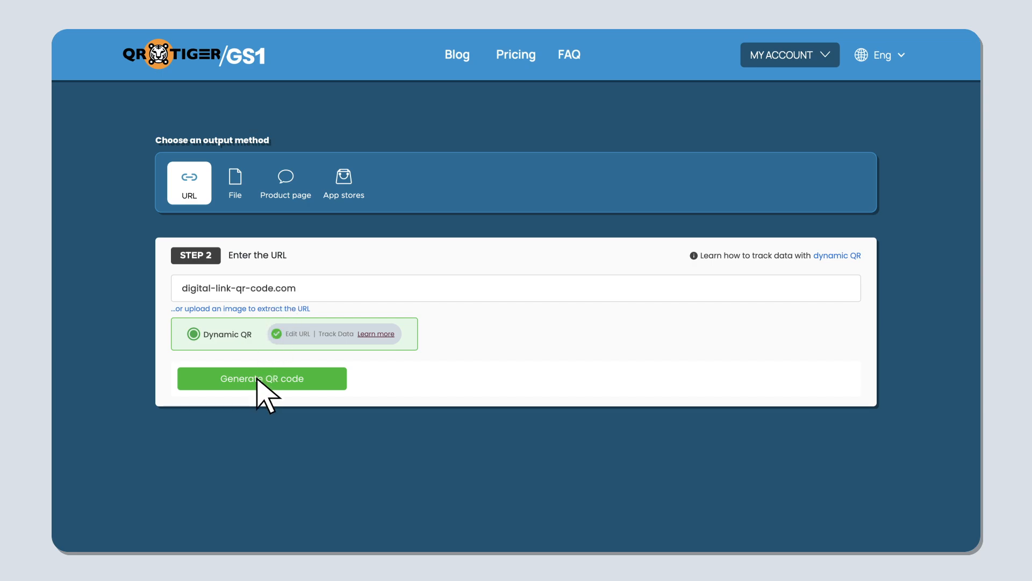
pyautogui.click(262, 379)
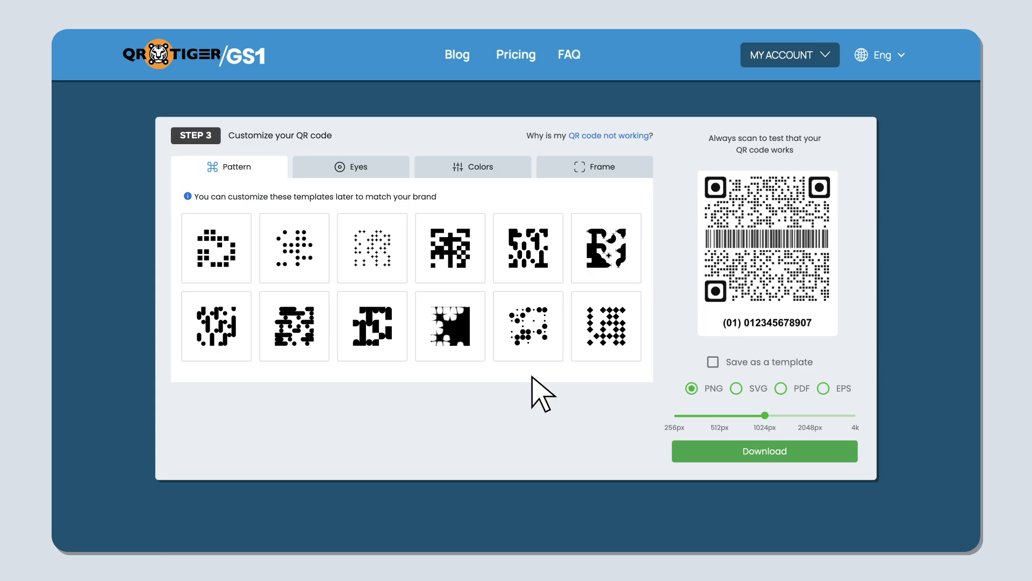
pyautogui.moveTo(375, 353)
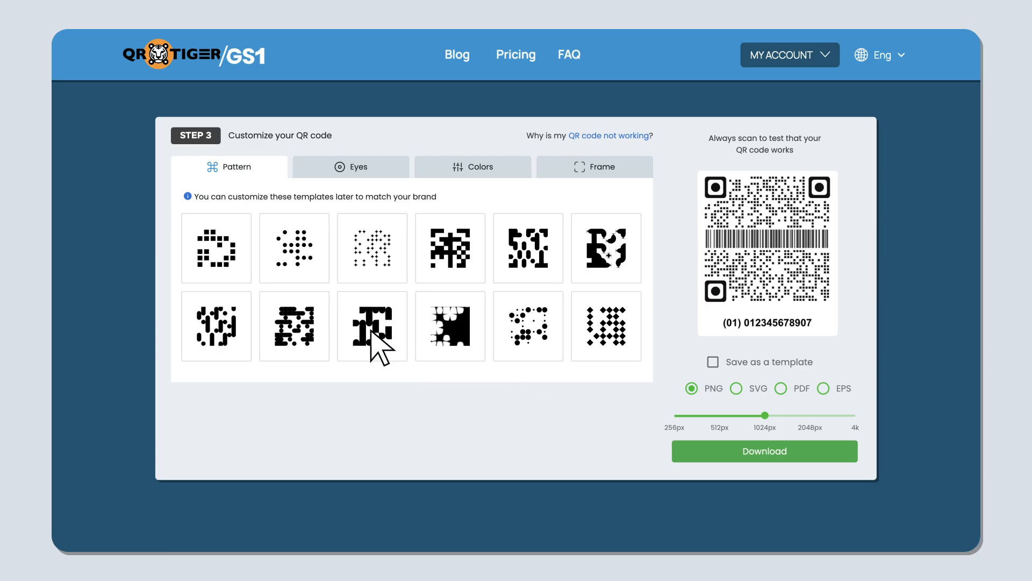
# Apply a new pattern, square eyes, dark red #800508 with custom eye colours, then download
pyautogui.click(351, 167)
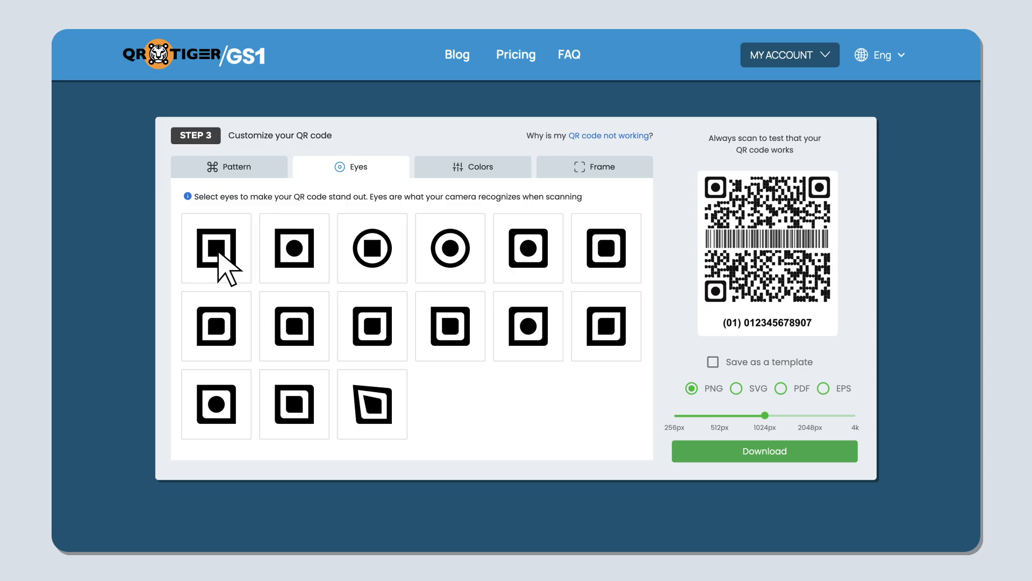
pyautogui.click(473, 167)
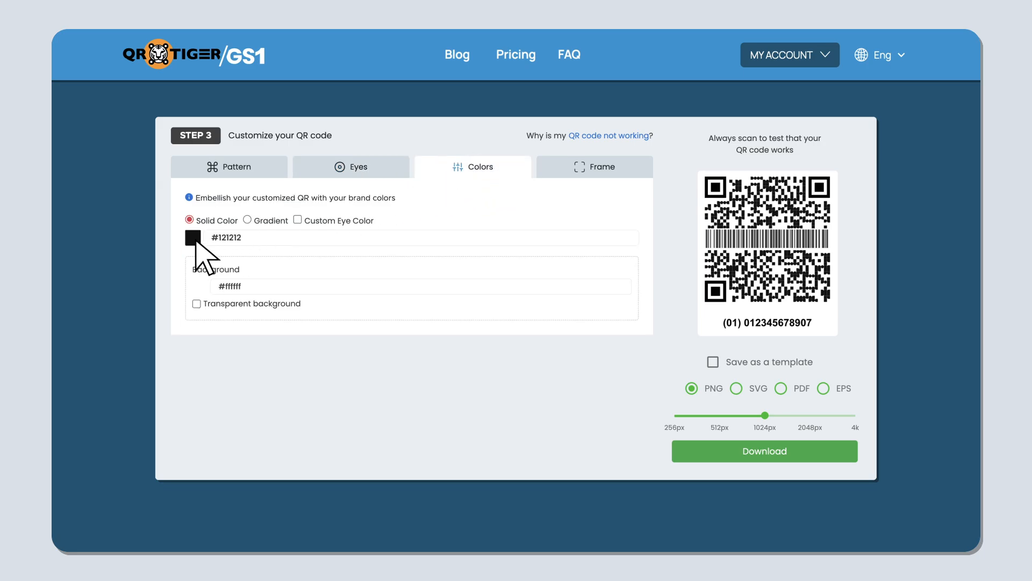
pyautogui.click(298, 220)
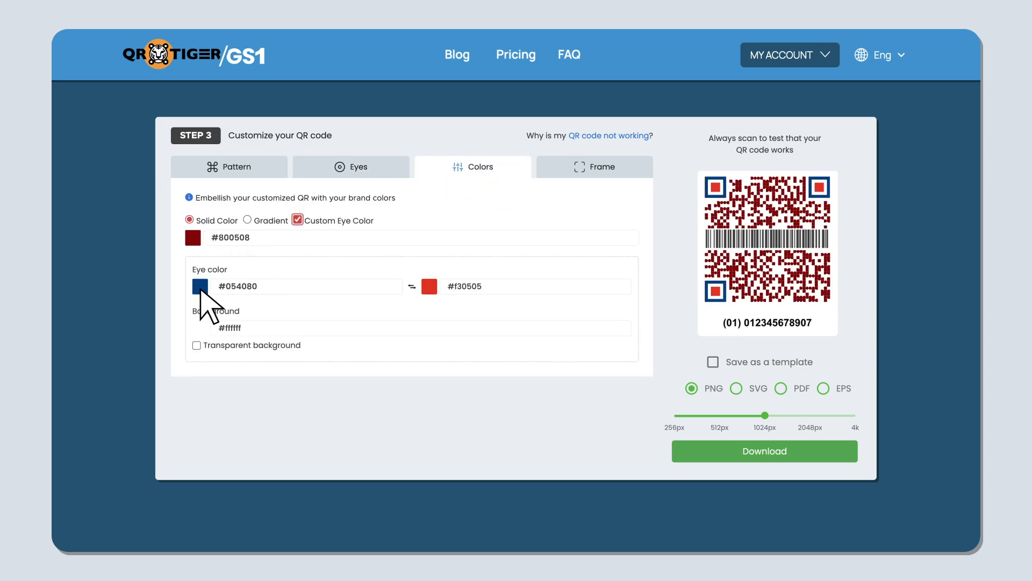
pyautogui.click(596, 167)
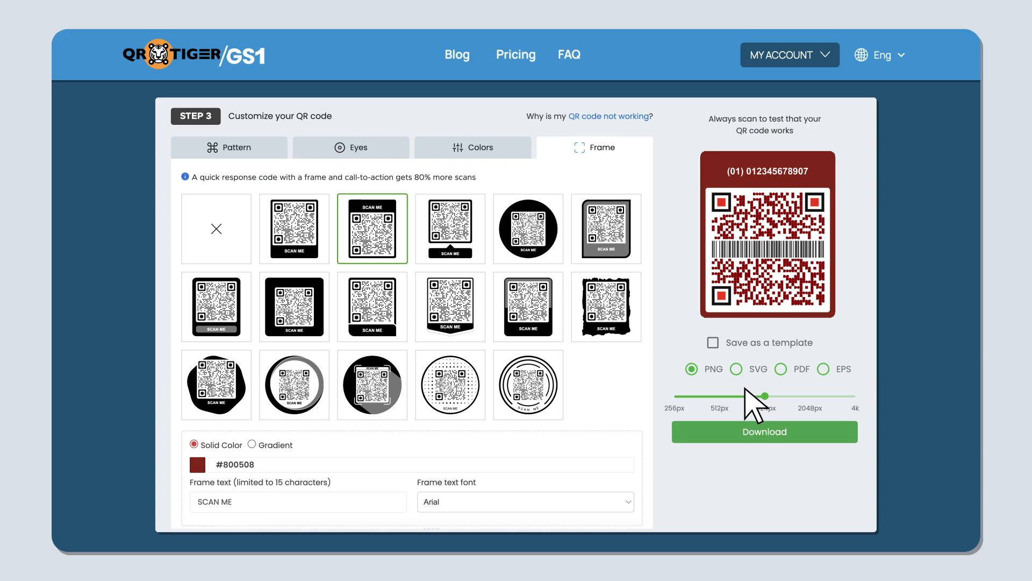
pyautogui.click(764, 431)
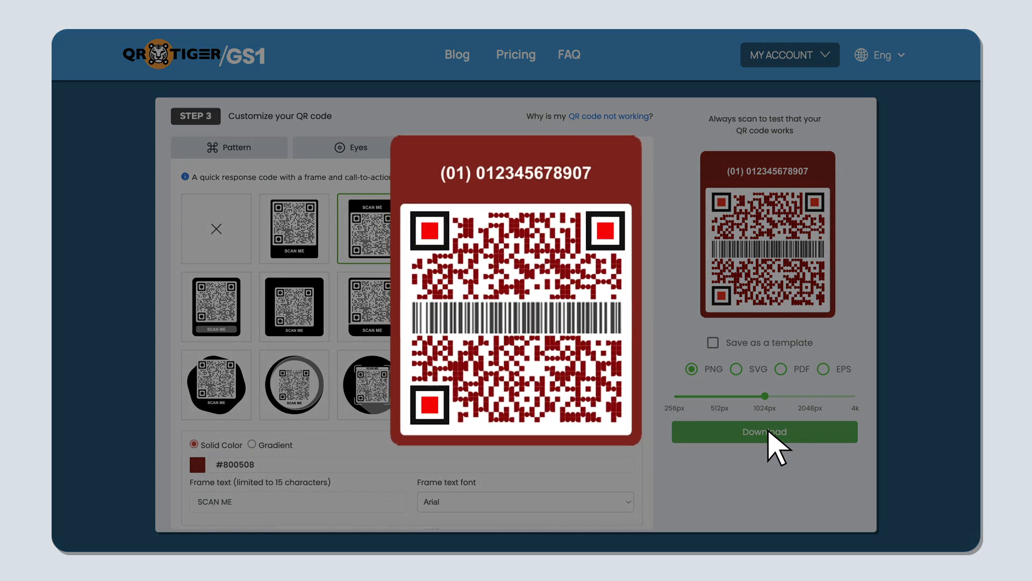